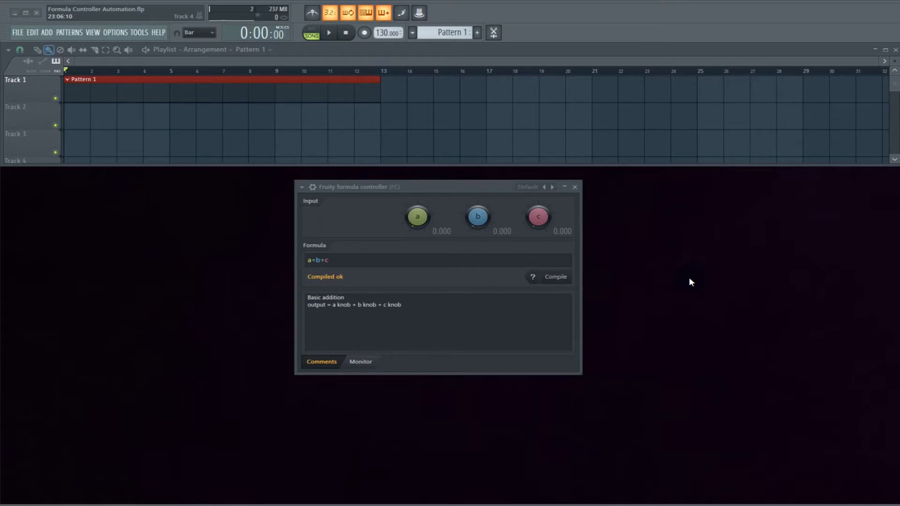
- Load the Special > Mouse position preset, giving the formula MouseY
left_click(527, 186)
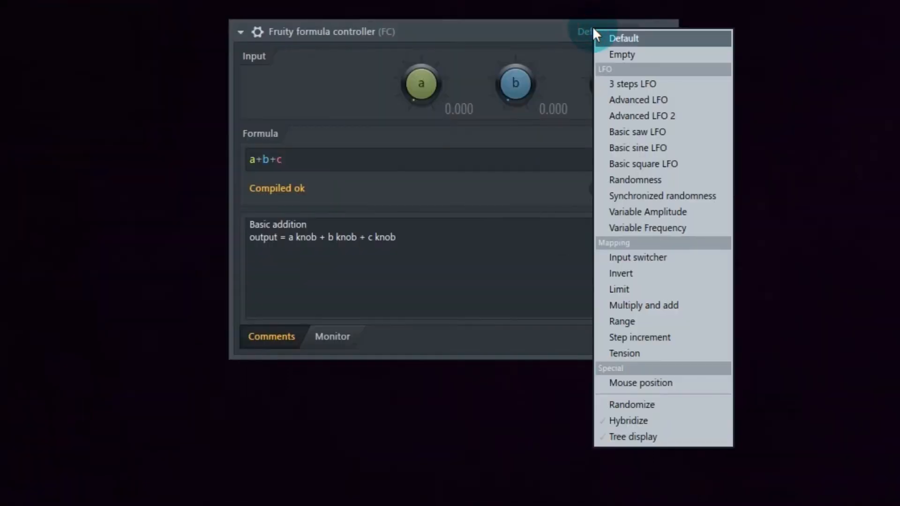
mouse_move(624, 397)
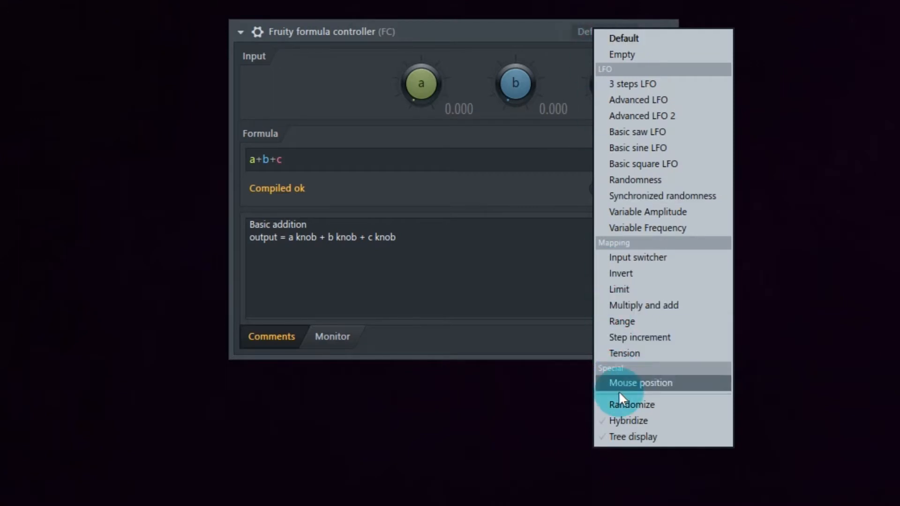
left_click(640, 383)
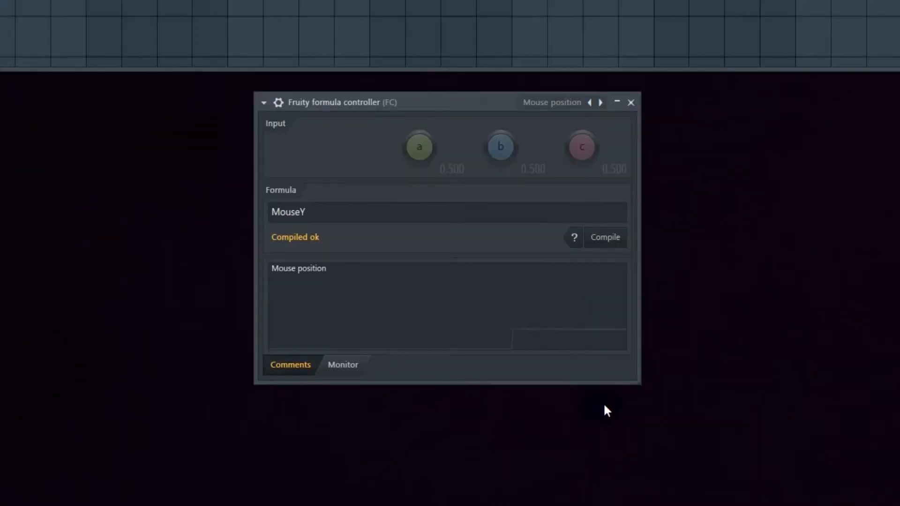
left_click(342, 369)
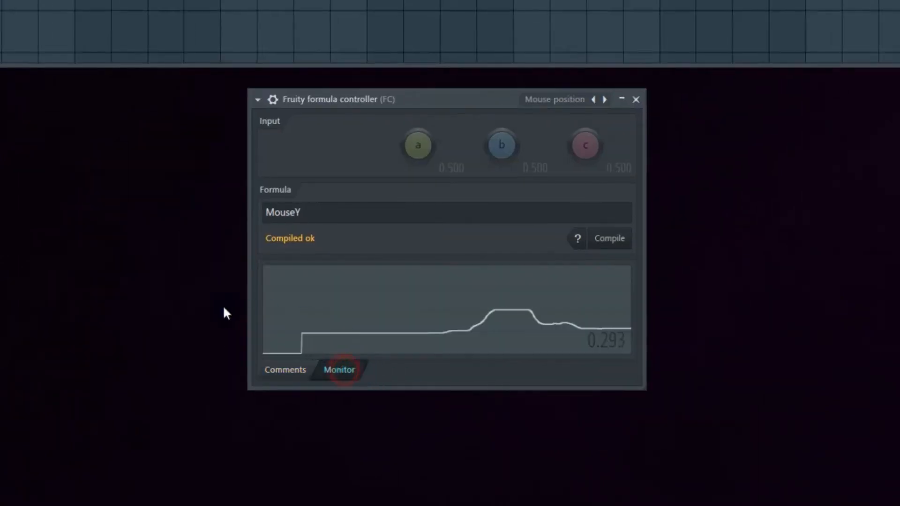
mouse_move(118, 252)
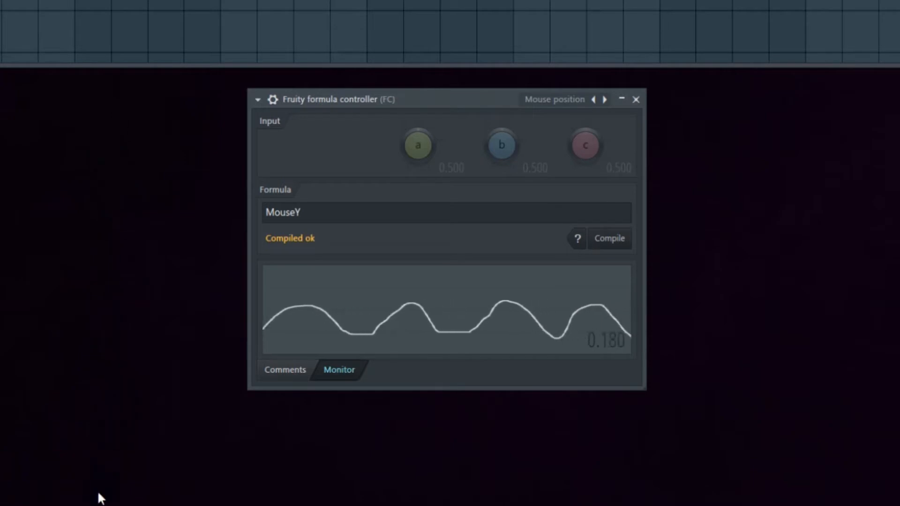
left_click(285, 369)
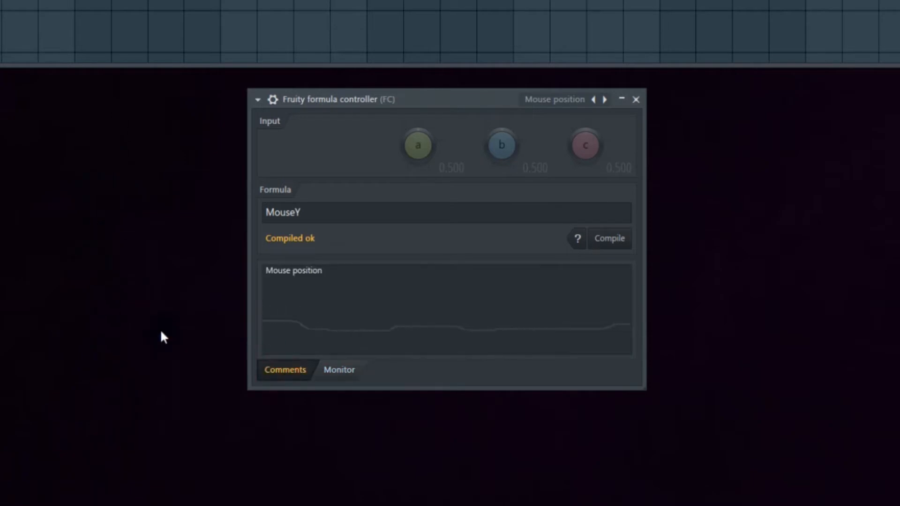
mouse_move(113, 419)
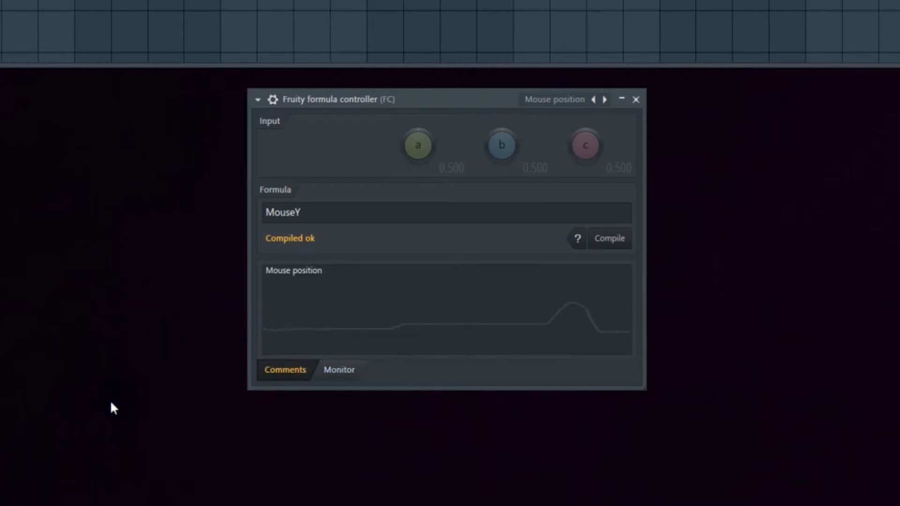
mouse_move(123, 351)
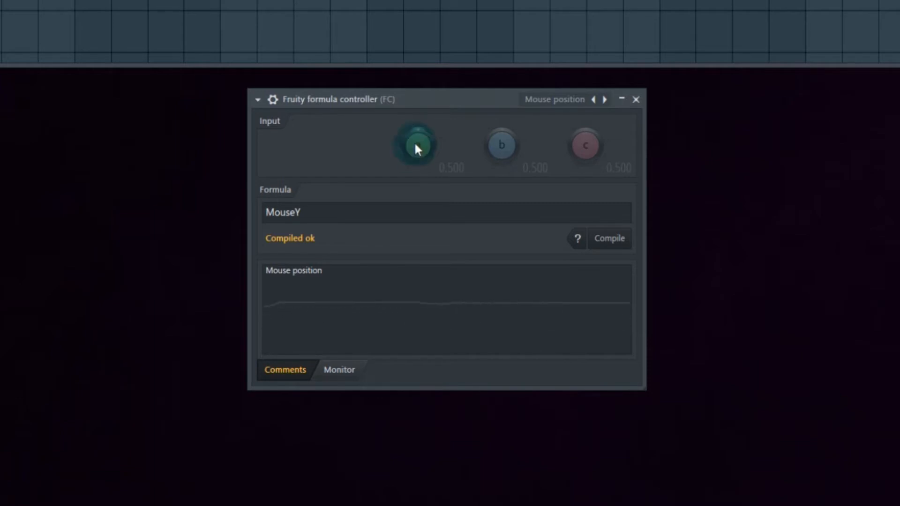
- Link knob a to the internal controller 'Formula ctrl - Out' and accept
right_click(417, 145)
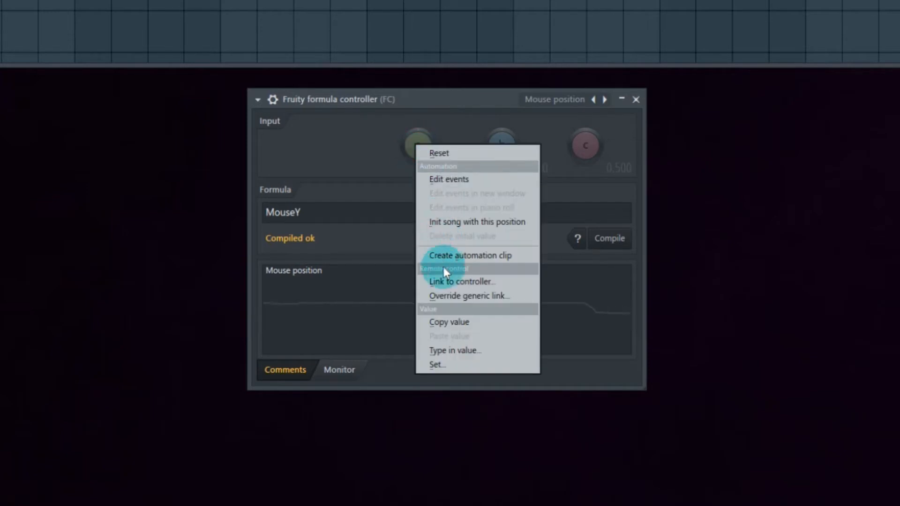
left_click(461, 282)
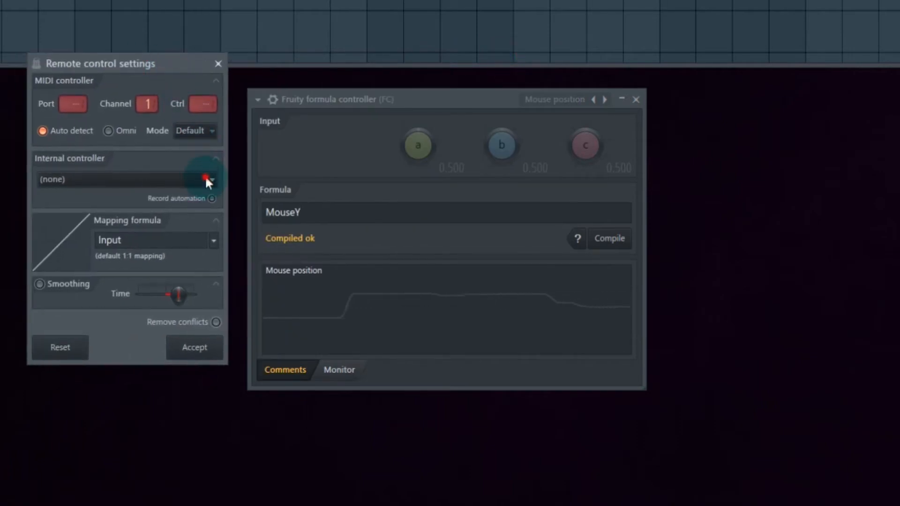
left_click(211, 179)
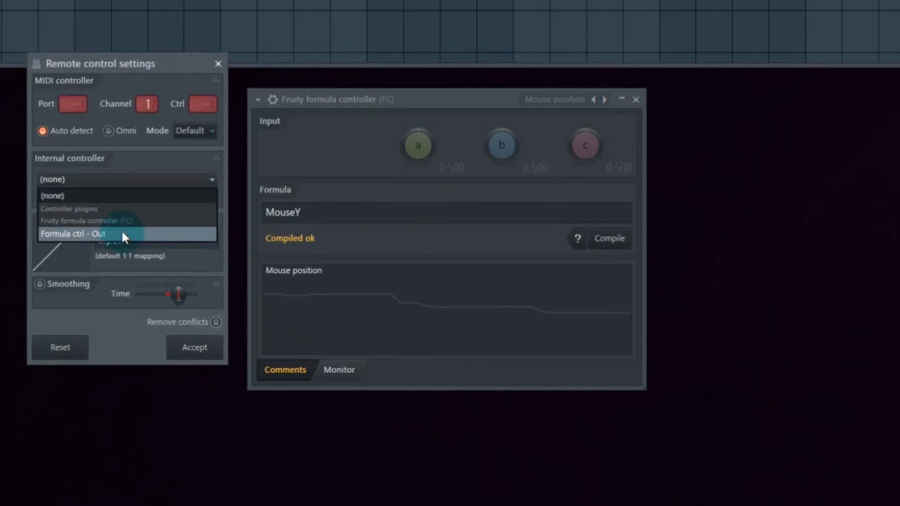
left_click(72, 234)
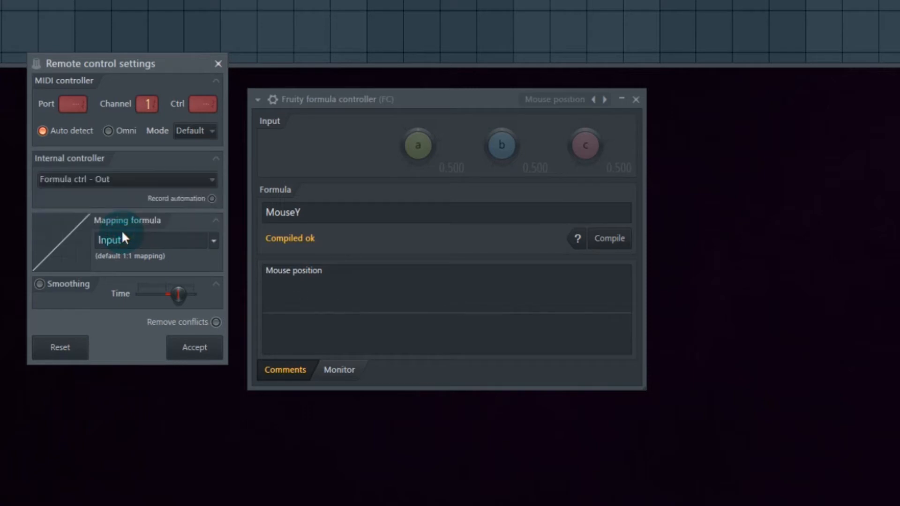
left_click(194, 347)
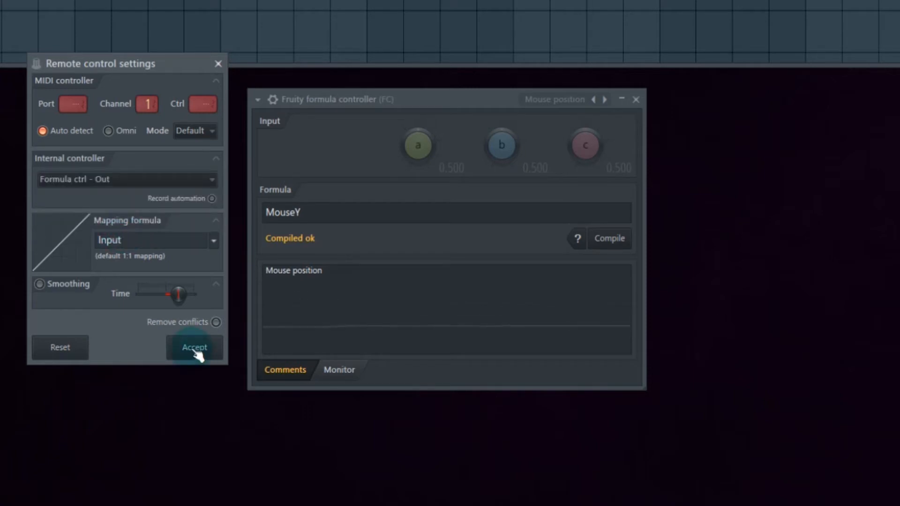
left_click(194, 347)
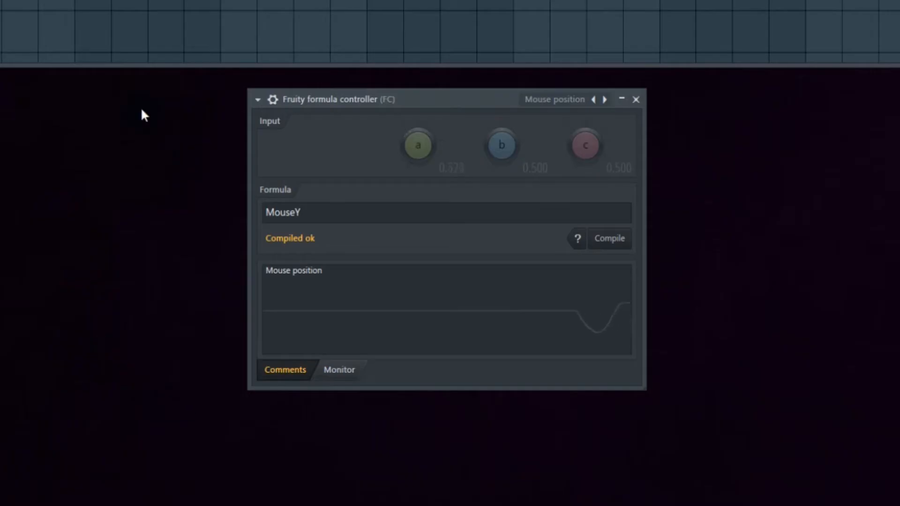
mouse_move(194, 233)
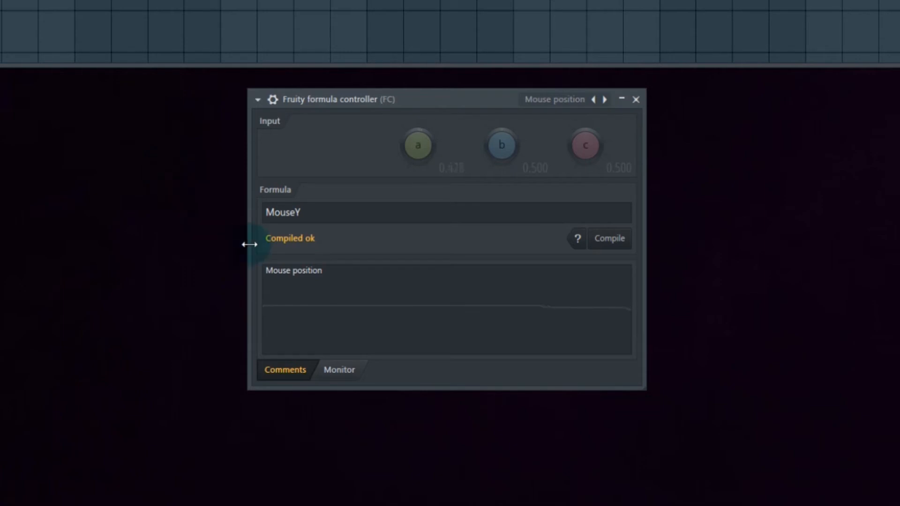
- Enable Record automation in knob a's controller link settings
right_click(417, 145)
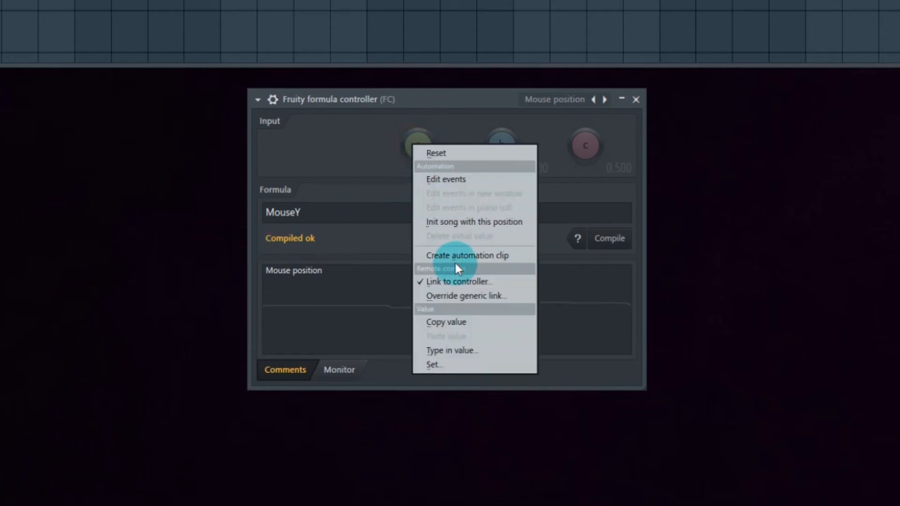
left_click(459, 281)
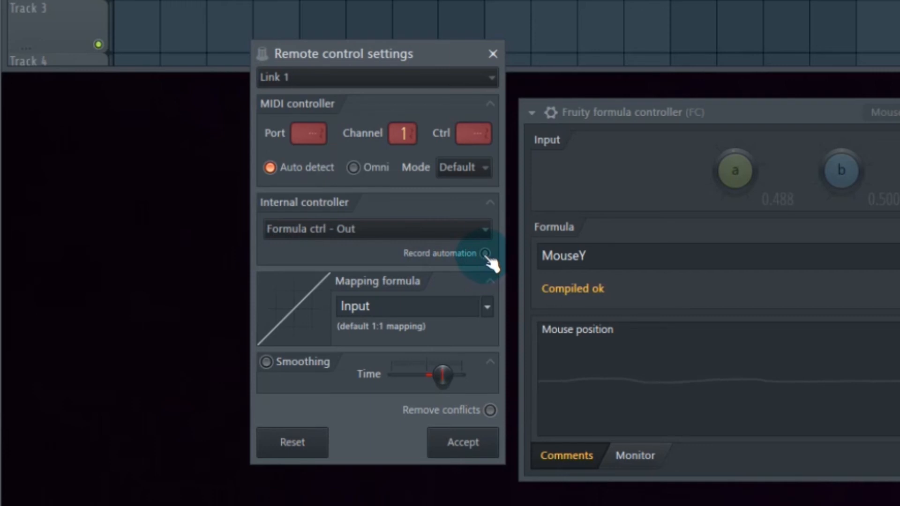
left_click(485, 253)
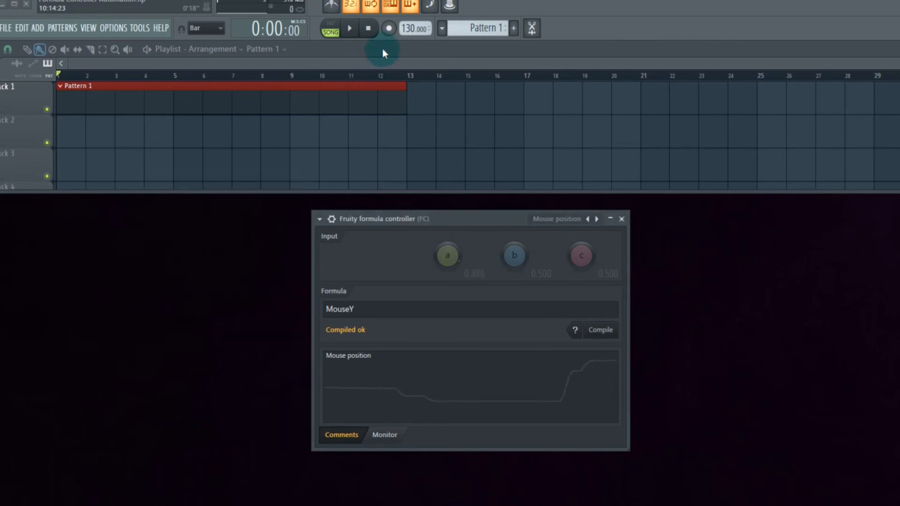
- Arm recording and start playback so the precount begins
left_click(388, 28)
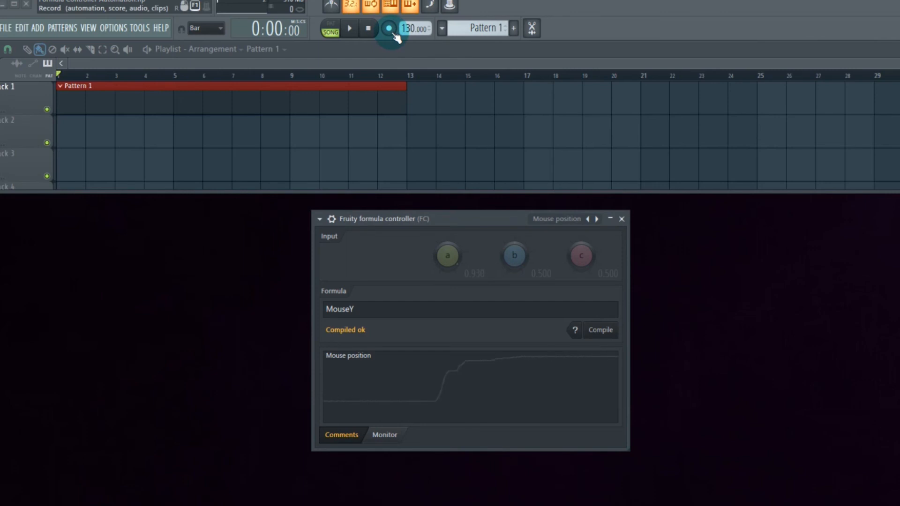
left_click(389, 29)
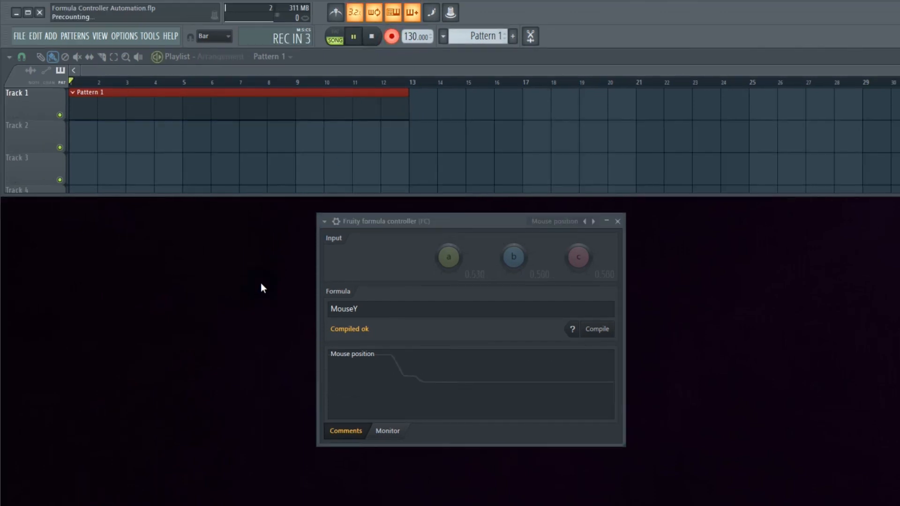